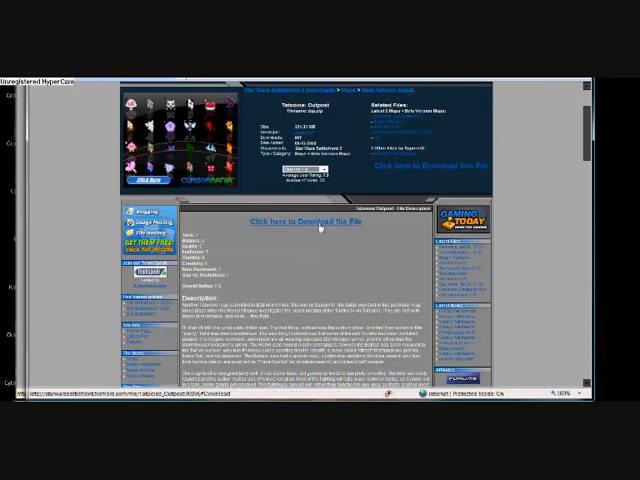
Start the add-on map download via the 'Click here to download this file' link.
left_click(308, 220)
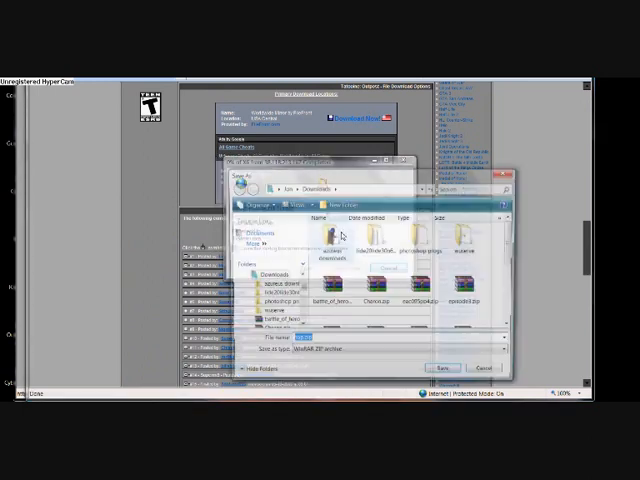
Save the map archive to the Downloads folder and let the download finish.
left_click(444, 368)
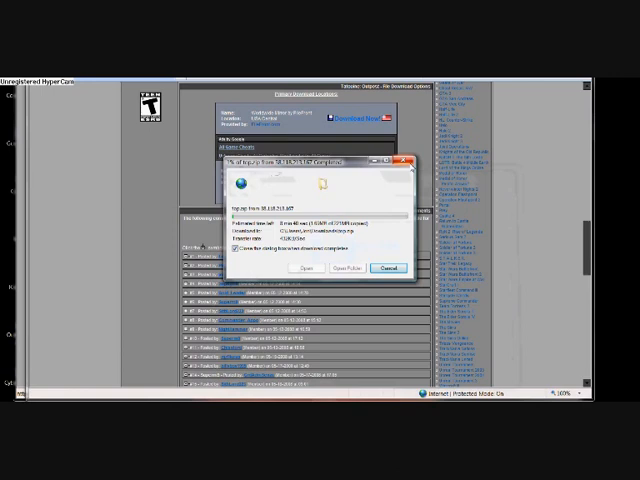
left_click(388, 266)
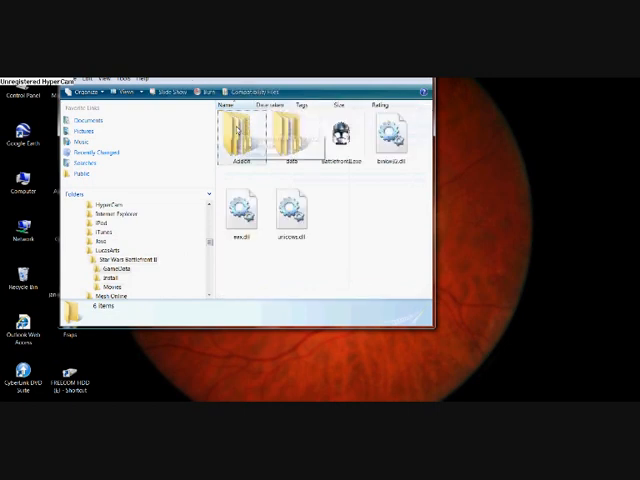
mouse_move(240, 130)
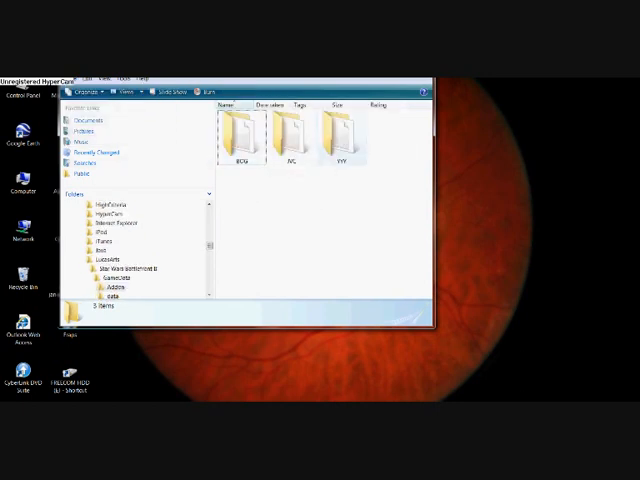
Show the Downloads folder holding the map archive beside the game's Addon folder.
left_click(10, 410)
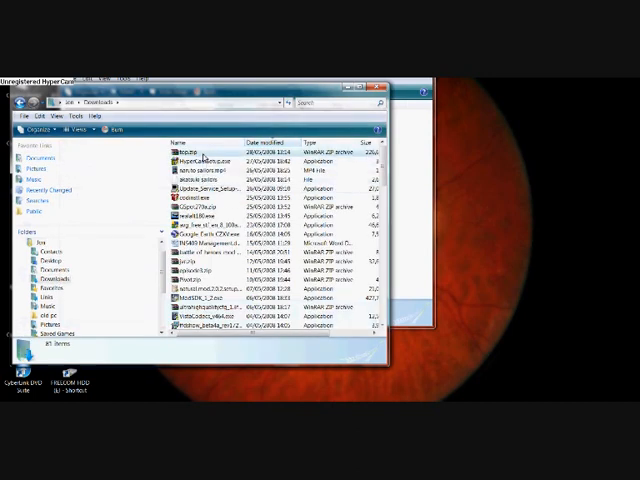
Open the downloaded map .rar in WinRAR and select the map folder inside it.
double_click(184, 142)
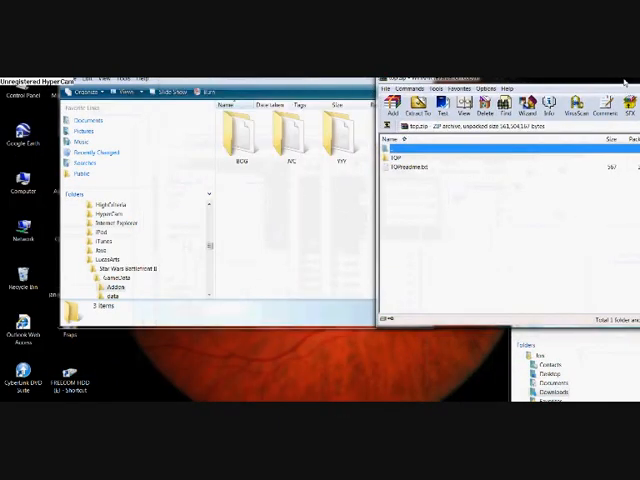
left_click(400, 156)
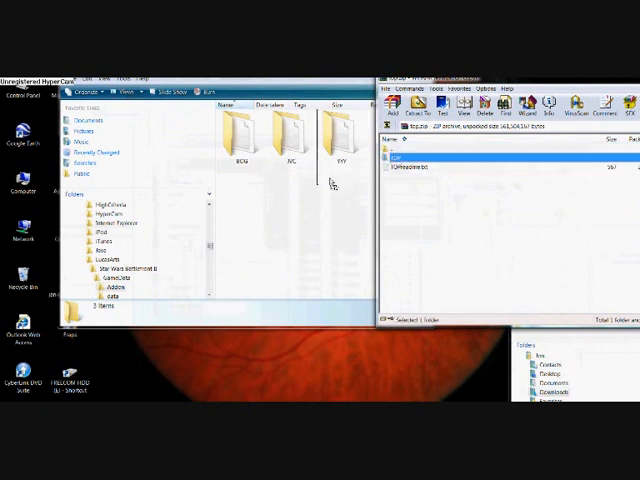